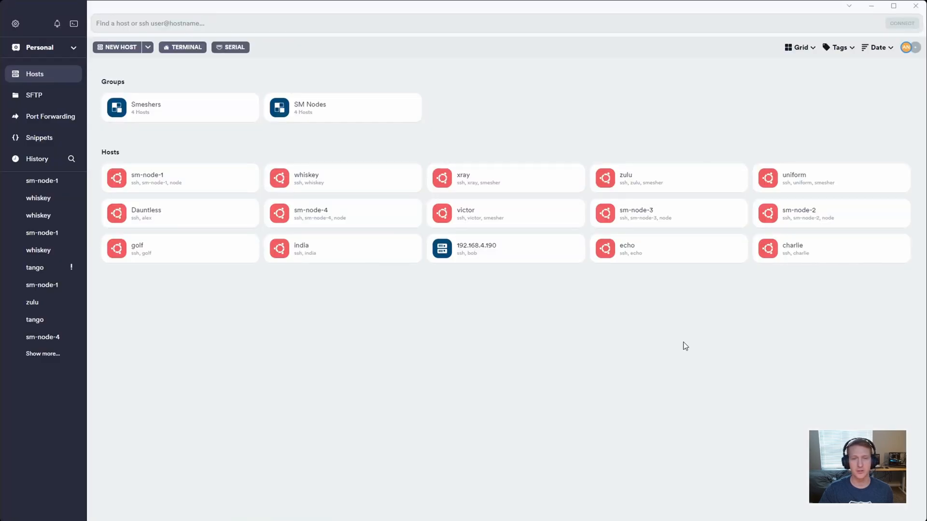
mouse_move(156, 117)
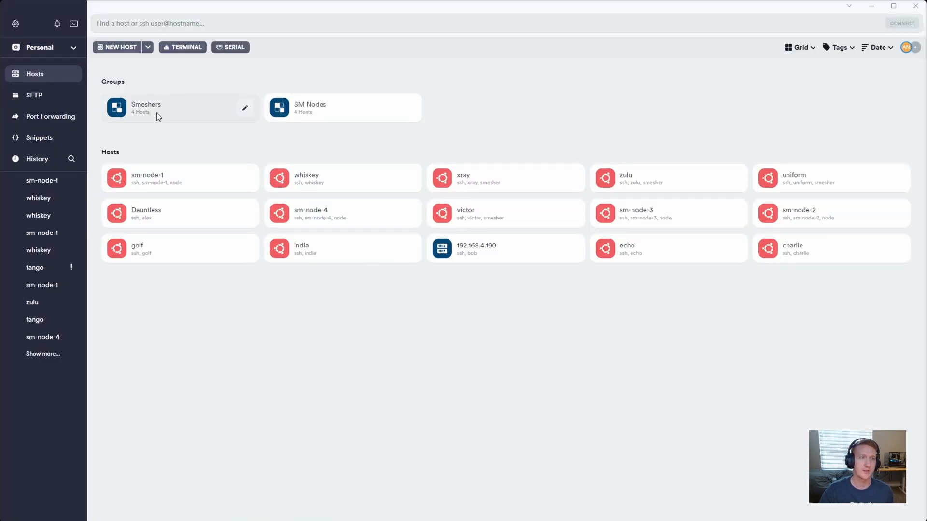
mouse_move(323, 117)
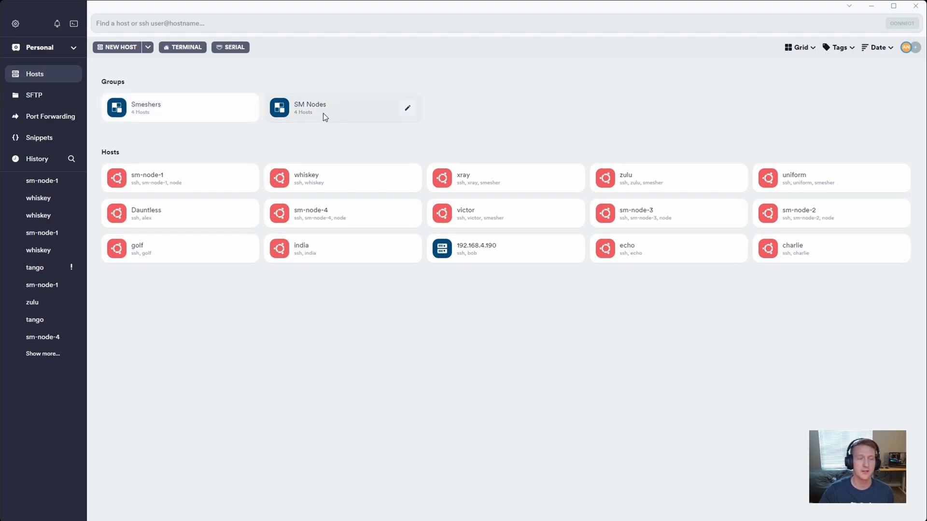
mouse_move(336, 138)
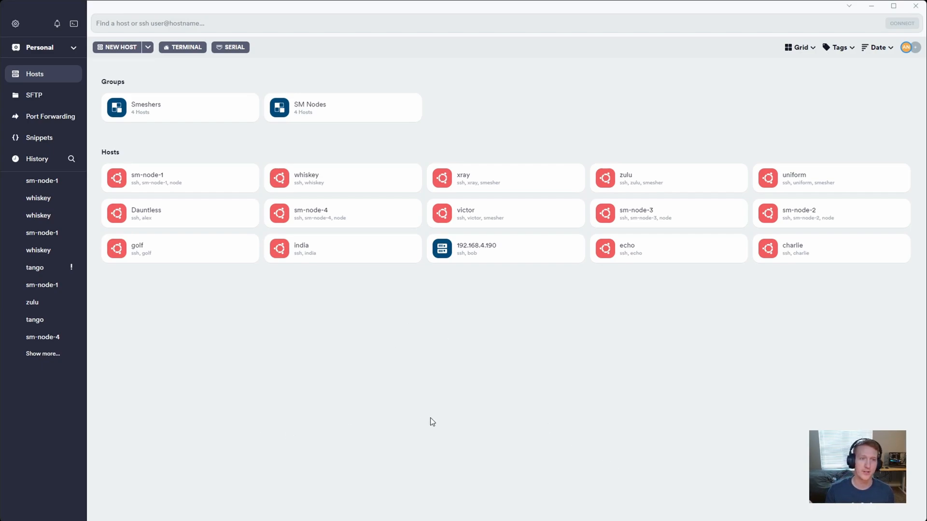
mouse_move(439, 354)
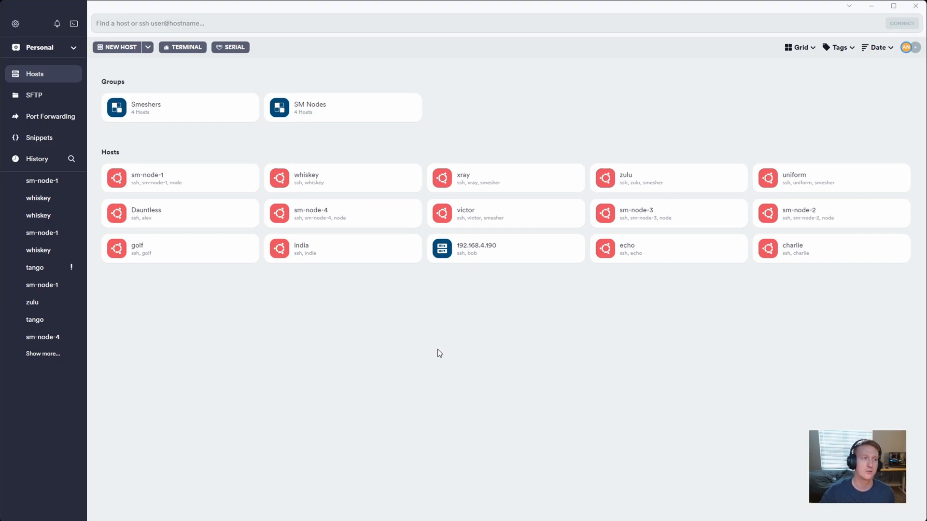
mouse_move(731, 405)
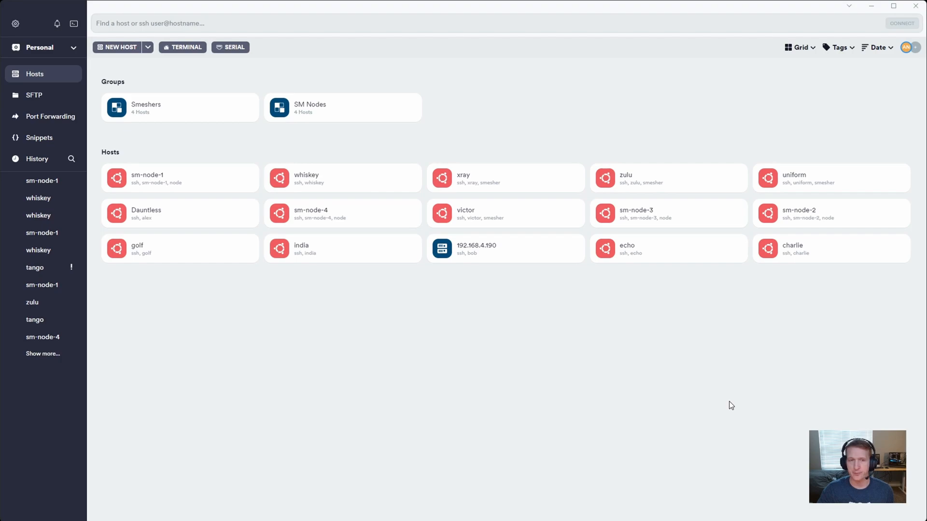
mouse_move(627, 375)
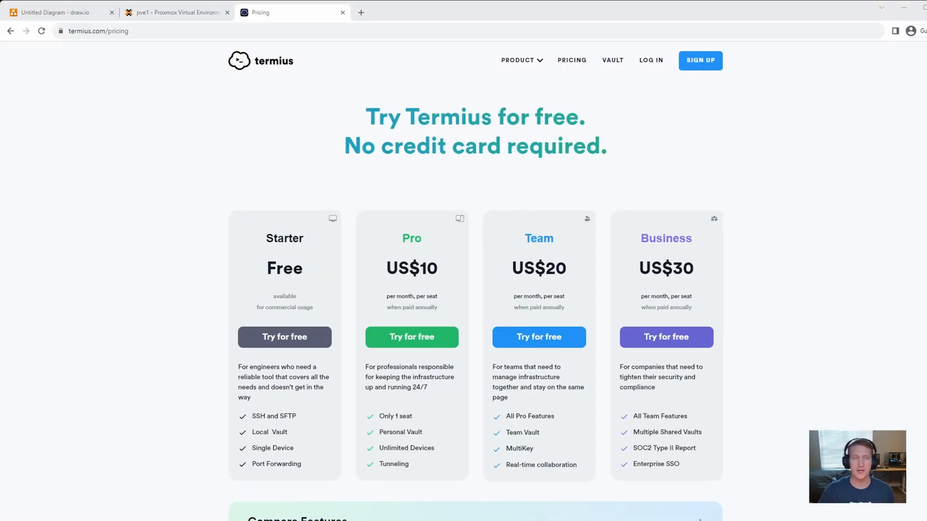
Show node pve1's summary and highlight its Xeon E5 CPU model name
click(175, 12)
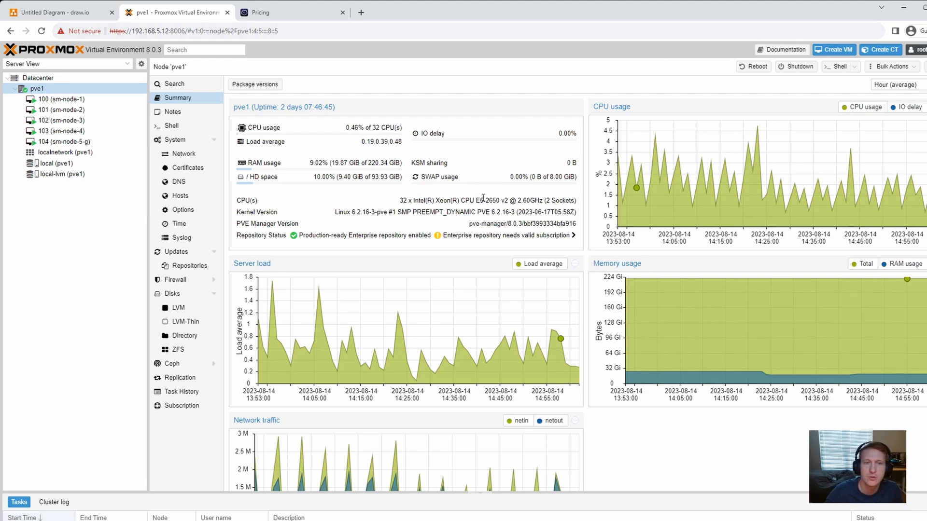
double_click(472, 201)
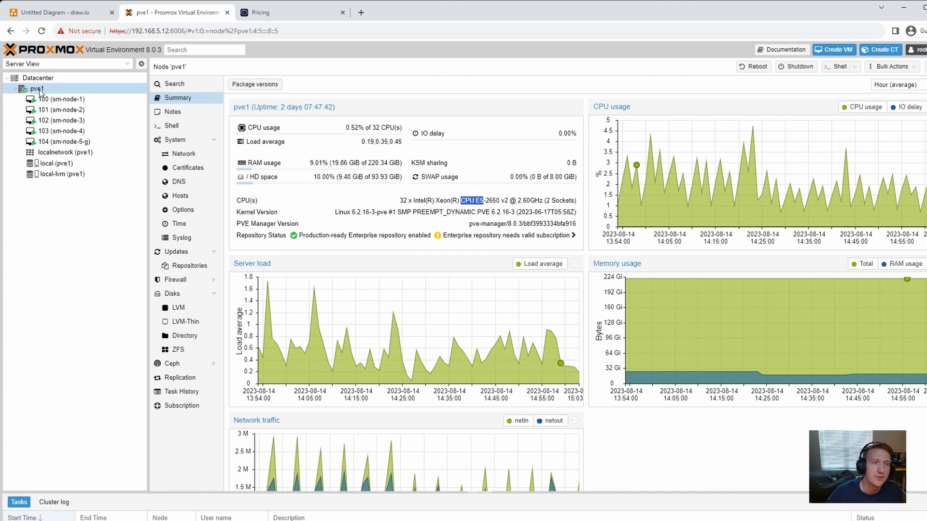
Select VM 100 (sm-node-1) in the Server View tree
click(61, 110)
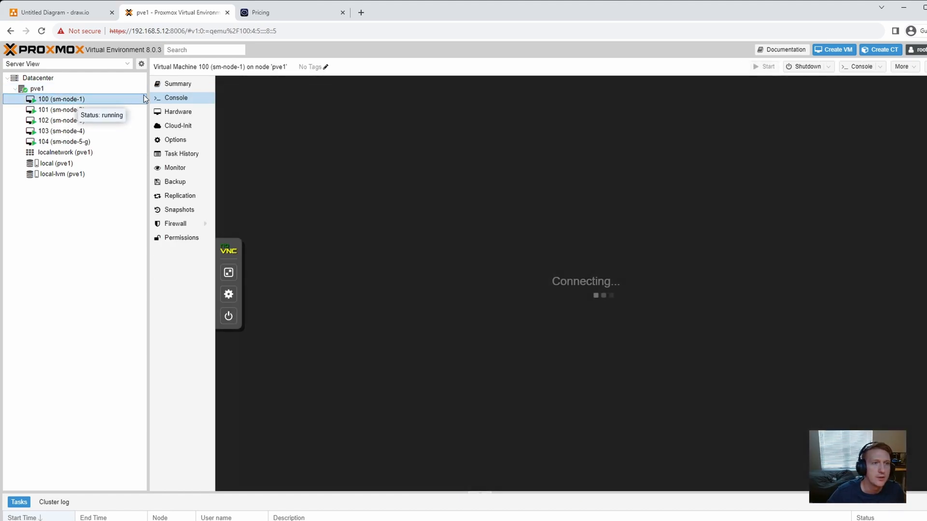
Show sm-node-1's Summary and scroll through its memory, disk IO and CPU usage graphs
click(177, 83)
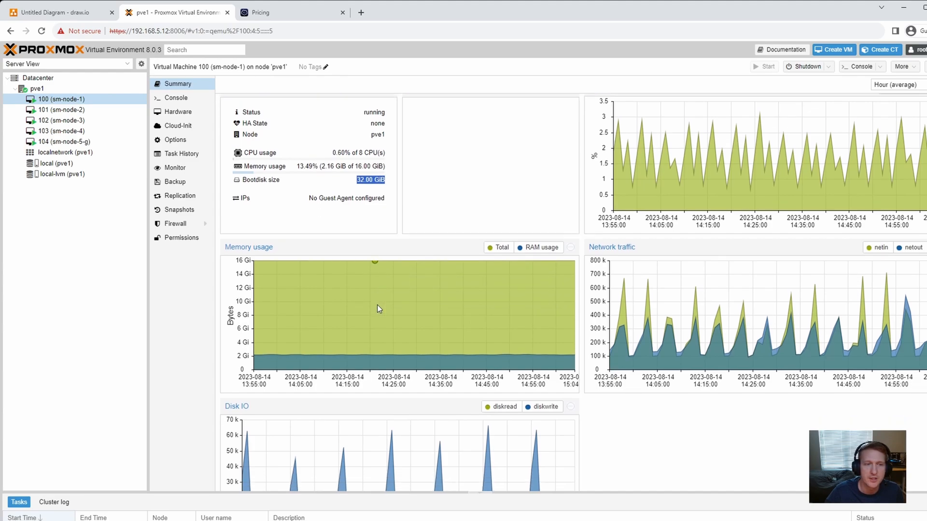
scroll(down, 3)
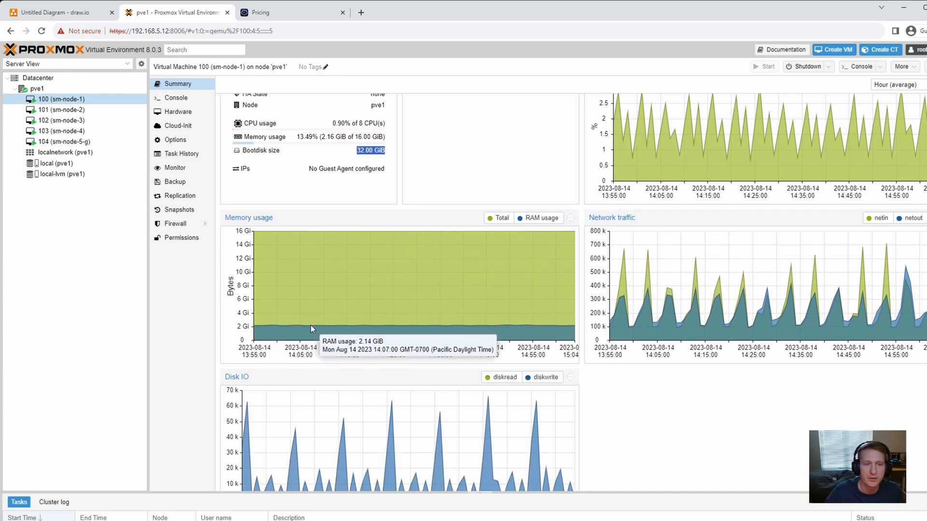
mouse_move(321, 329)
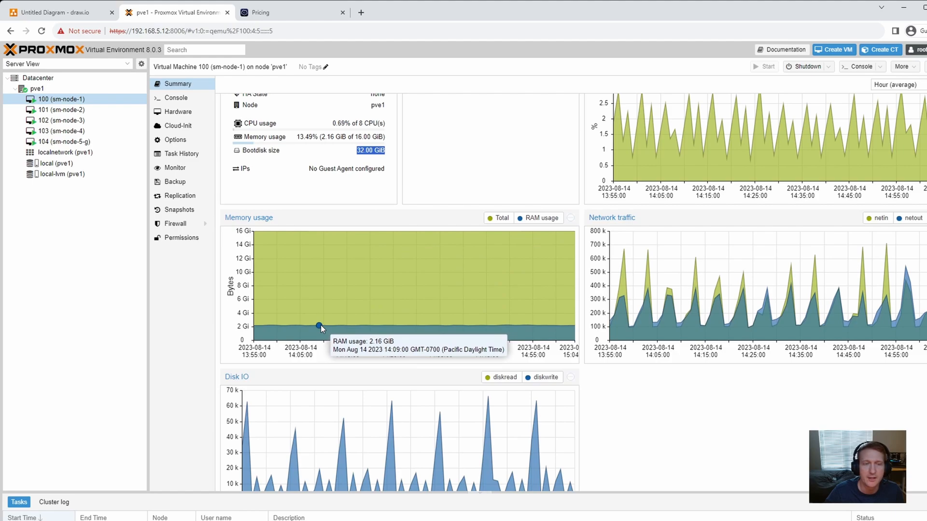
mouse_move(323, 327)
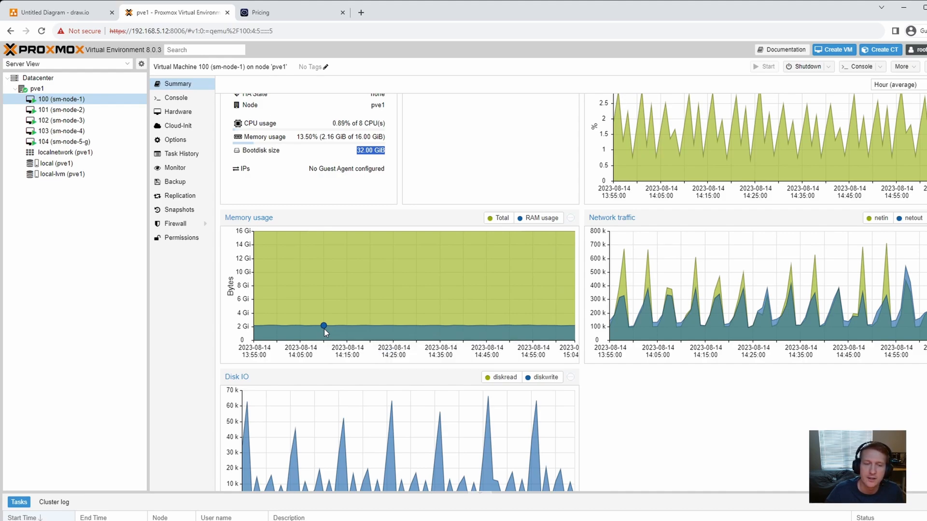
scroll(down, 3)
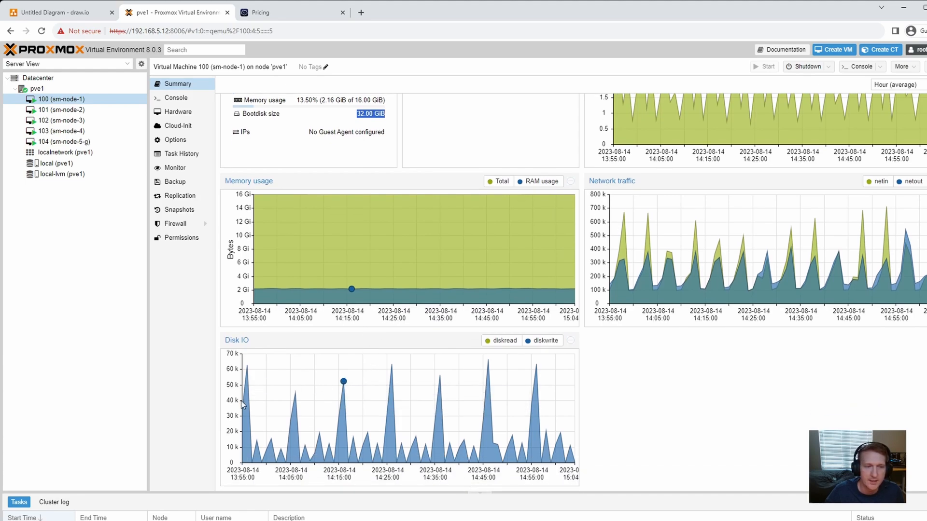
mouse_move(540, 395)
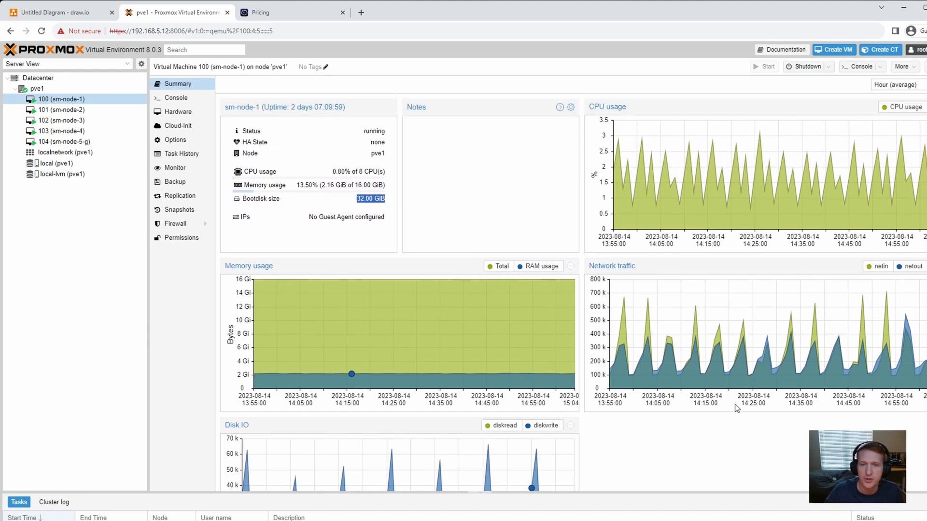
mouse_move(663, 143)
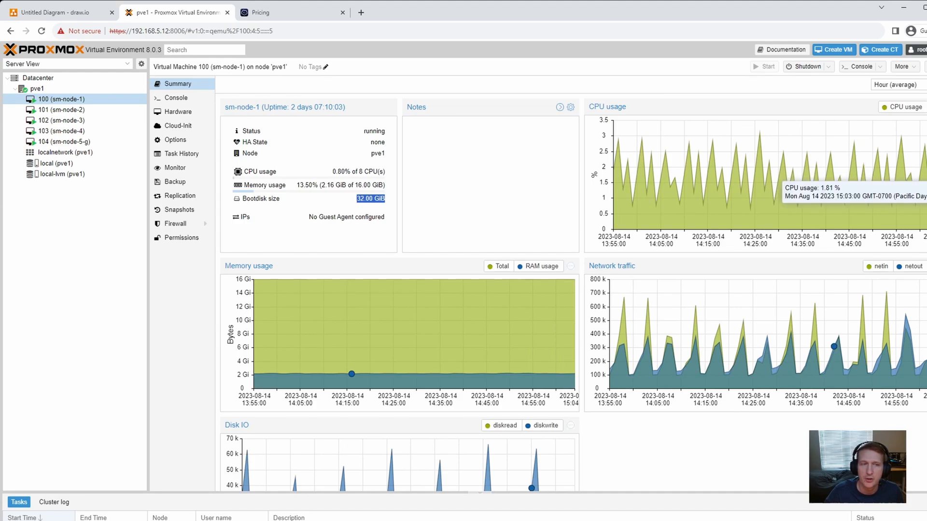
mouse_move(872, 175)
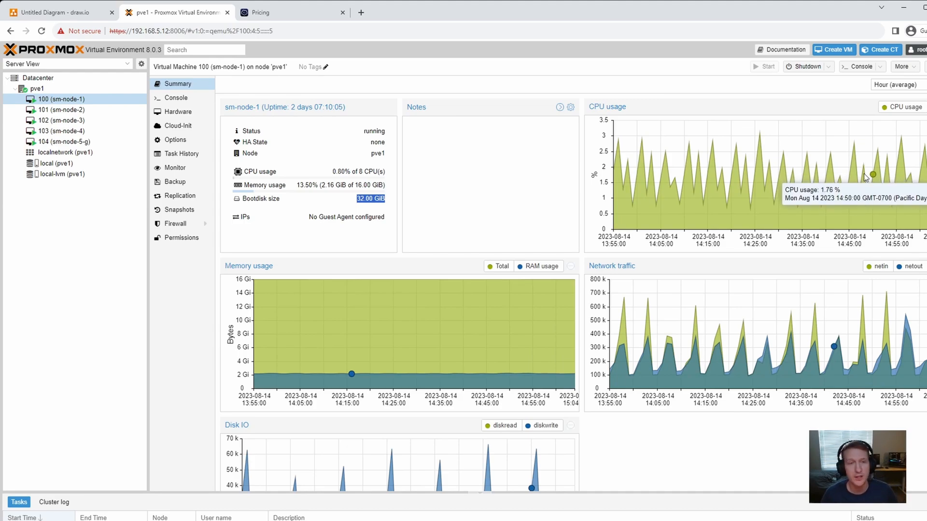
scroll(down, 3)
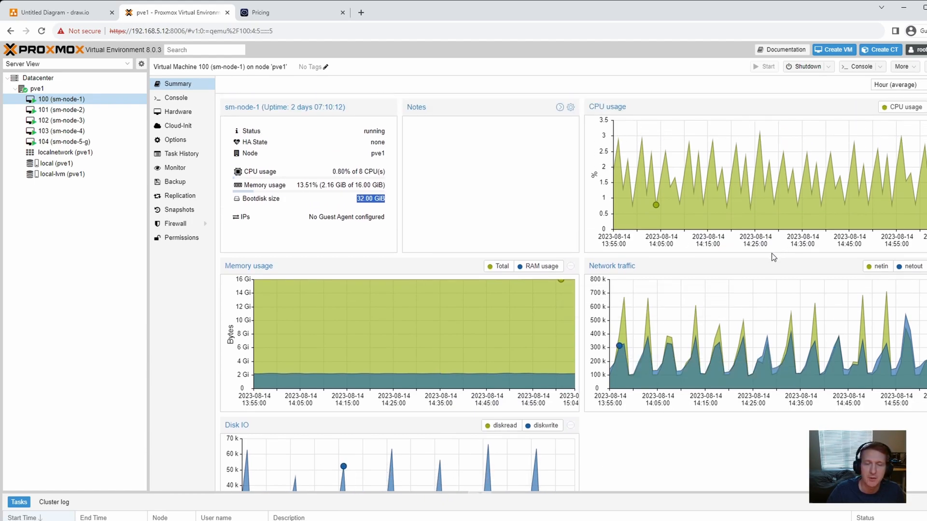
mouse_move(59, 141)
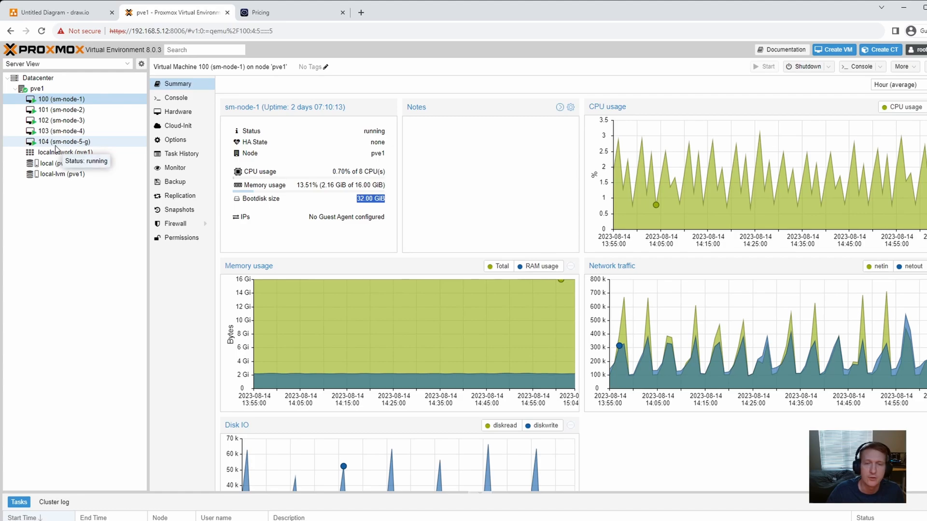
mouse_move(452, 226)
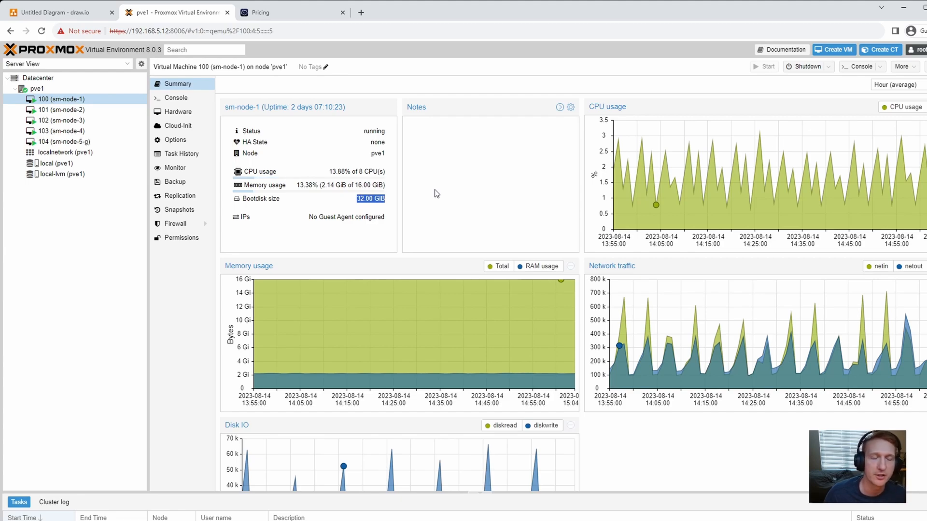
mouse_move(449, 189)
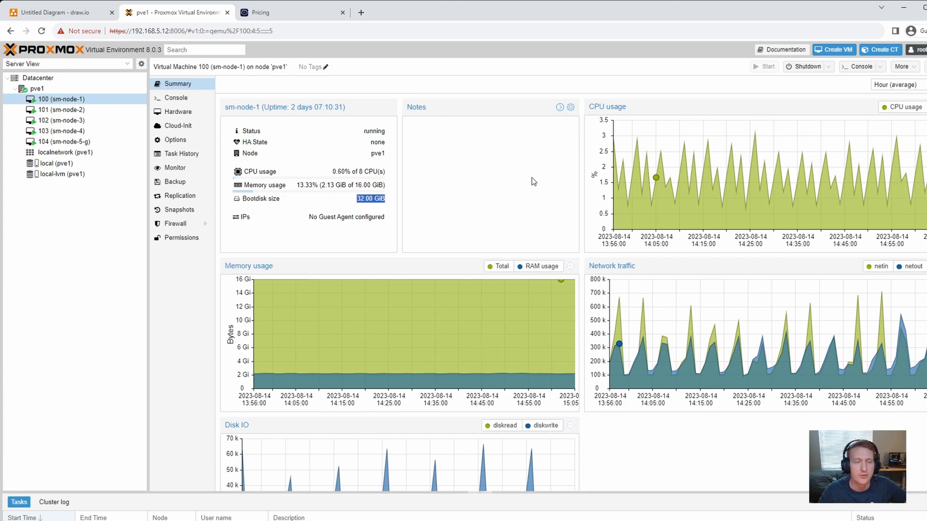
mouse_move(367, 174)
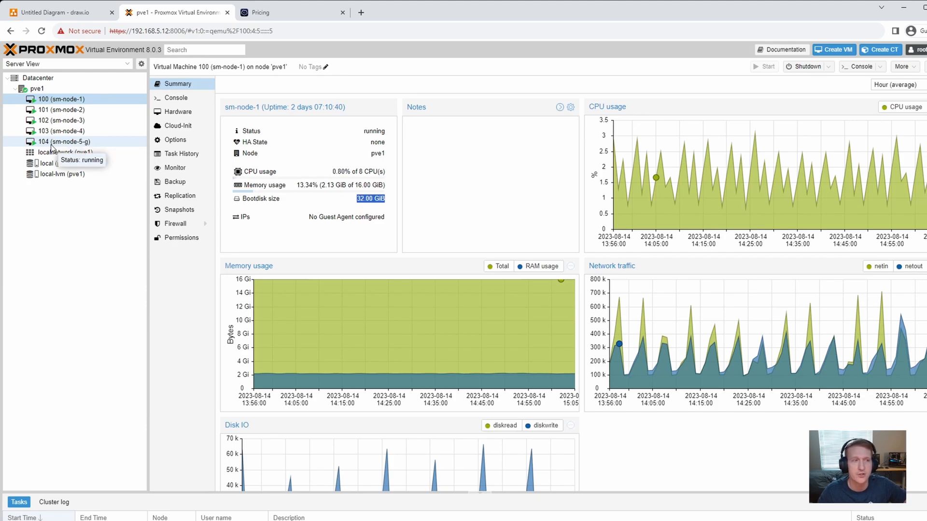
click(61, 141)
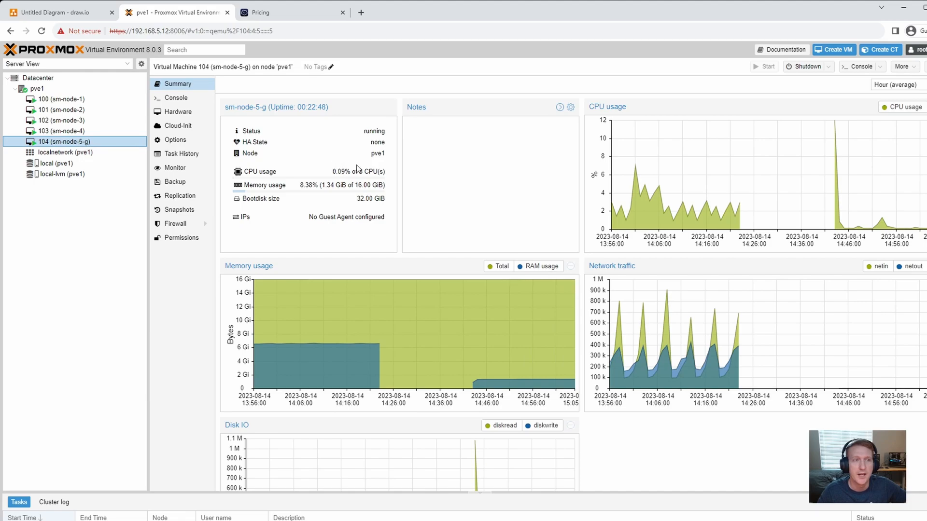
mouse_move(176, 98)
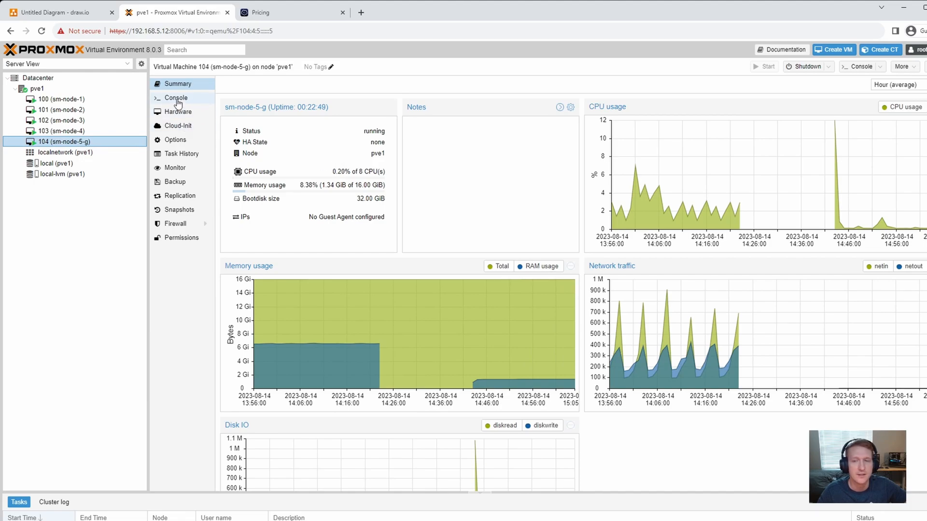
click(176, 98)
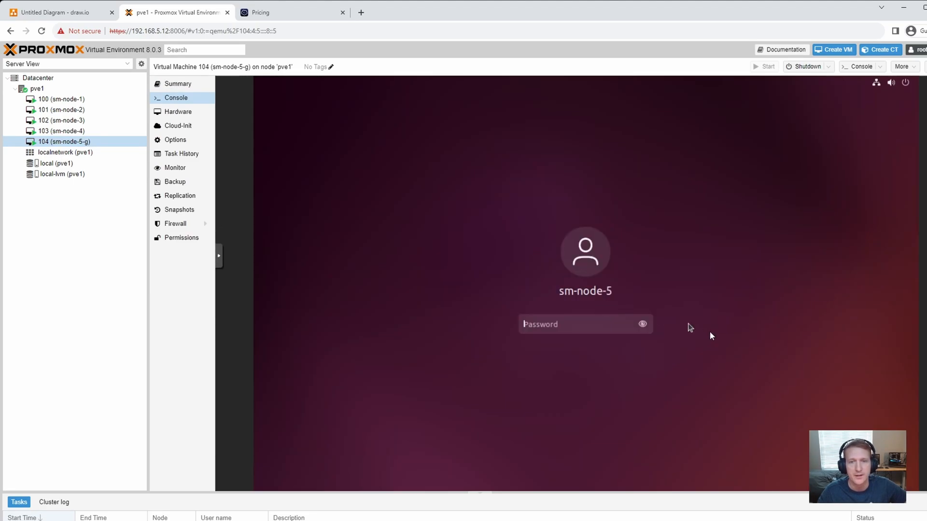
text(password)
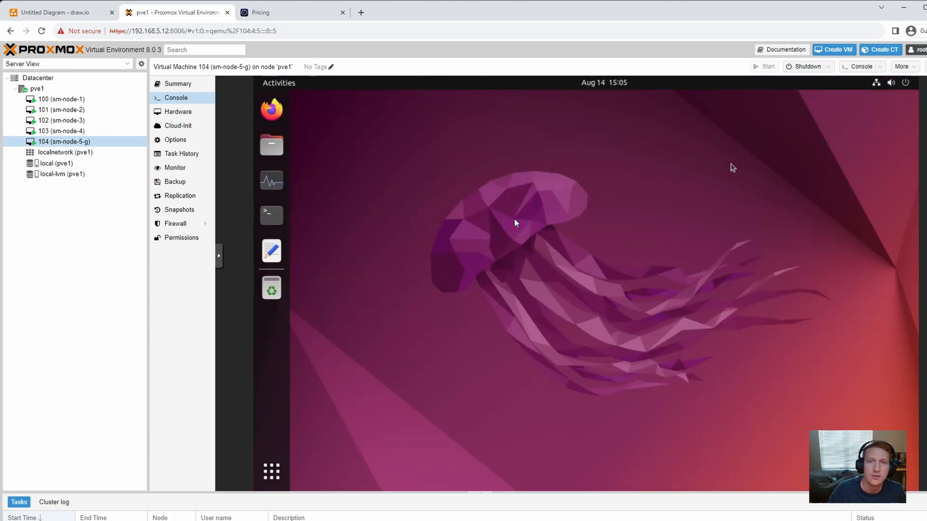
mouse_move(559, 257)
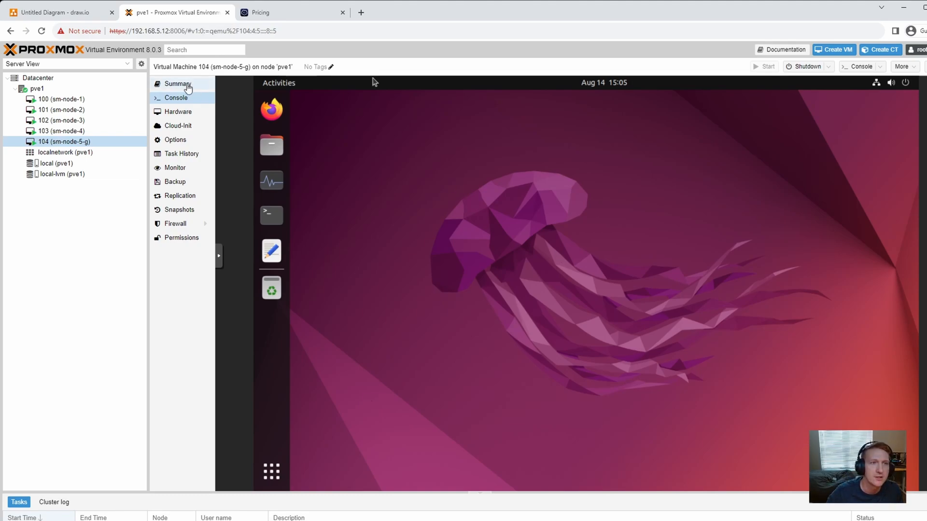
Compare sm-node-4's summary with sm-node-5-g's, ending on sm-node-5-g at 1.36 of 16 GiB memory
click(178, 83)
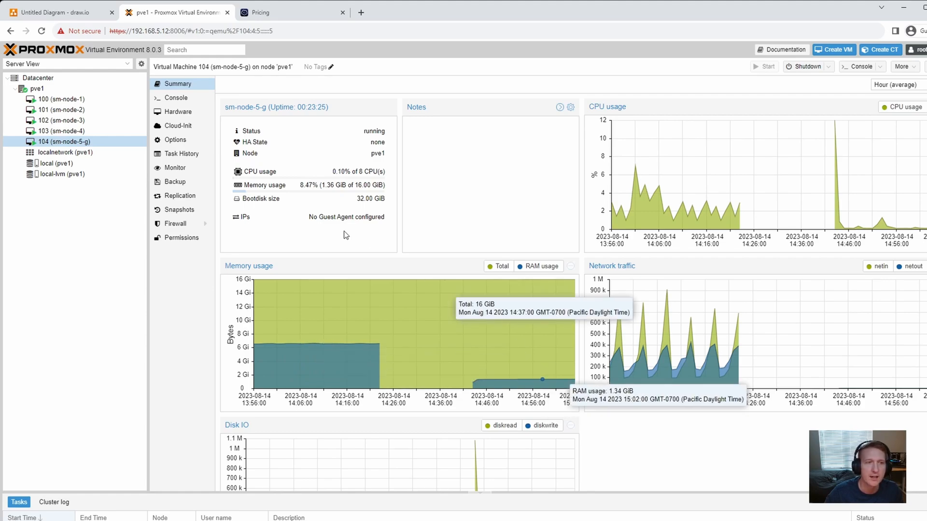
click(60, 130)
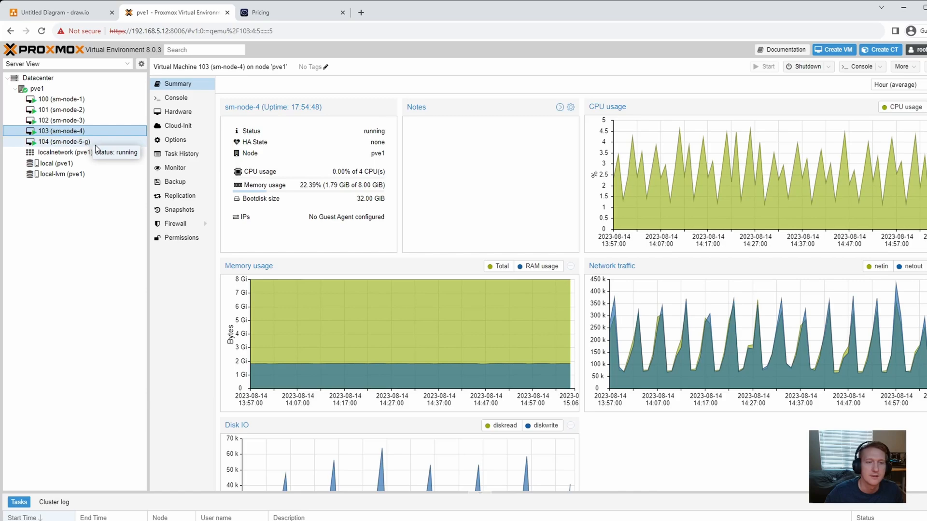
mouse_move(59, 145)
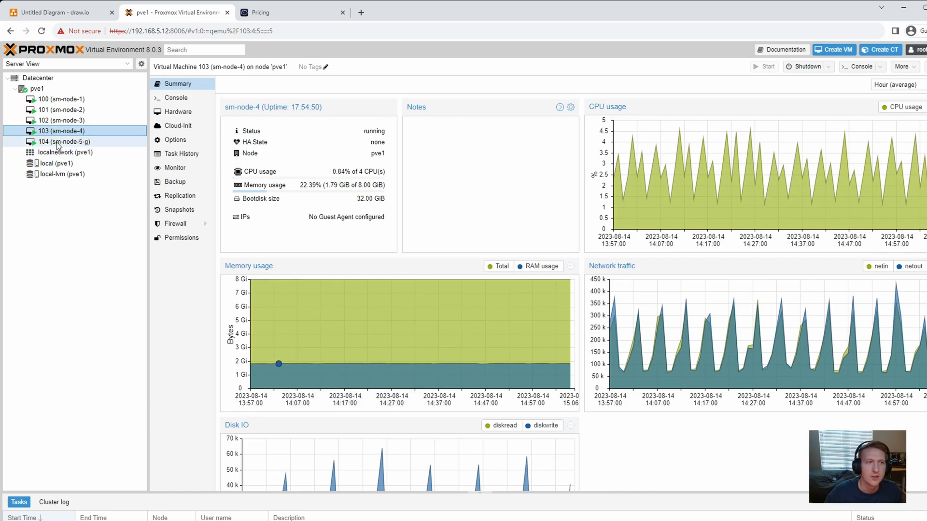
mouse_move(60, 142)
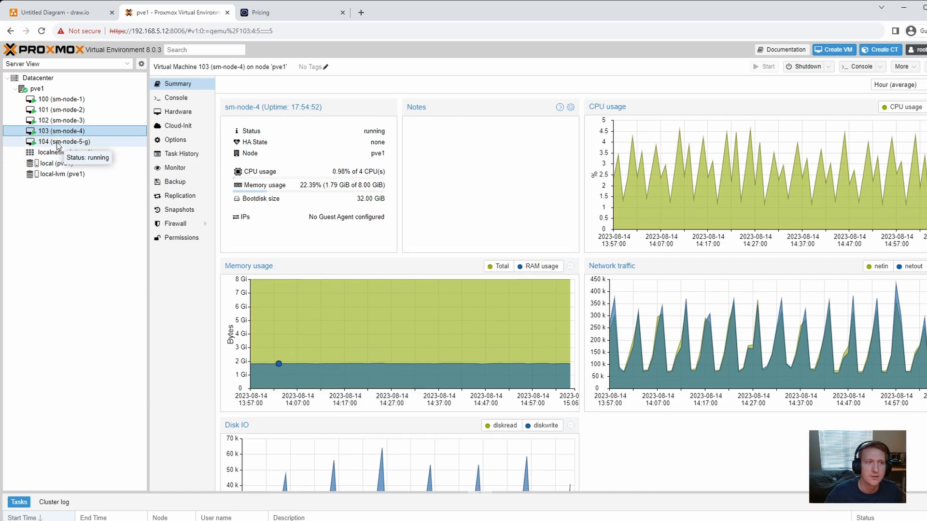
click(60, 141)
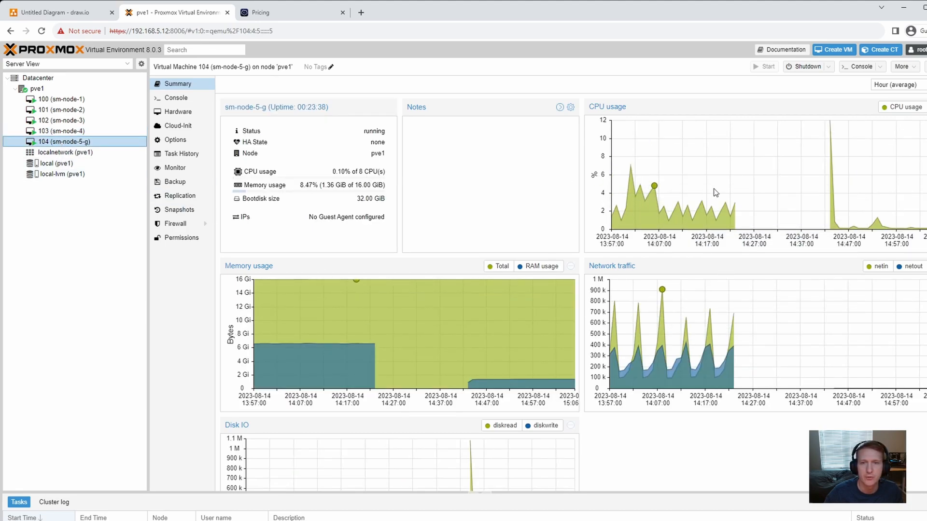
mouse_move(844, 304)
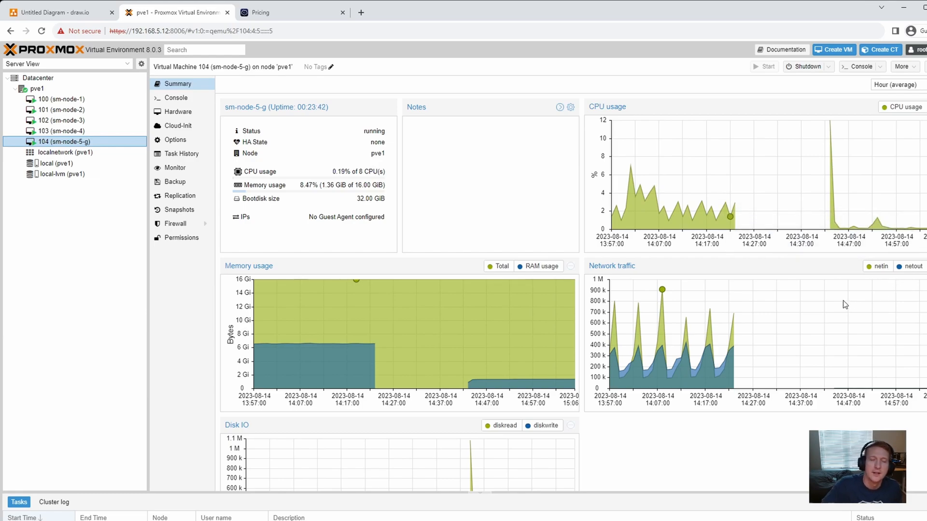
mouse_move(771, 346)
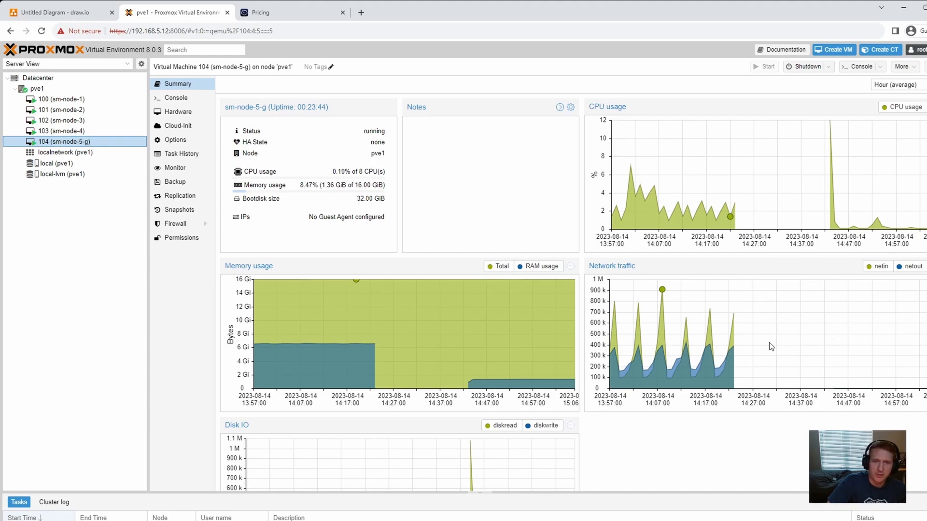
scroll(down, 3)
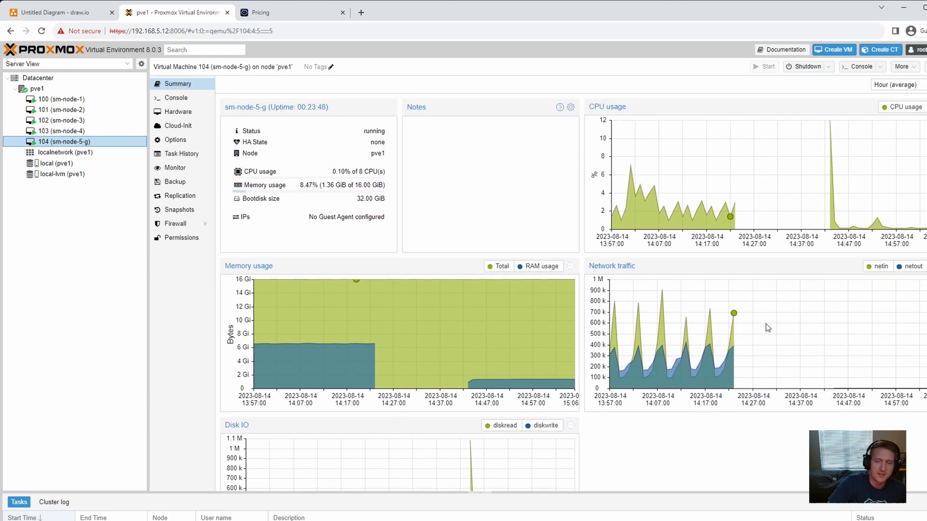
mouse_move(747, 320)
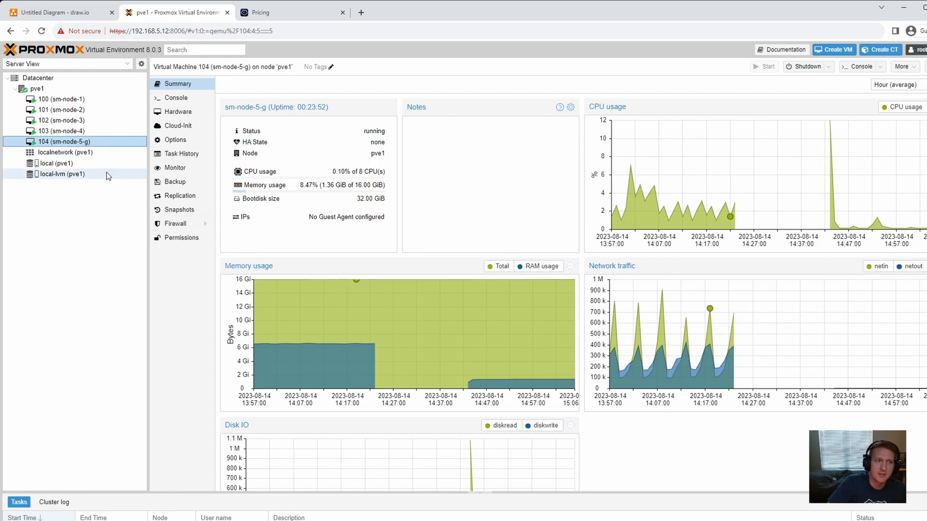
mouse_move(62, 106)
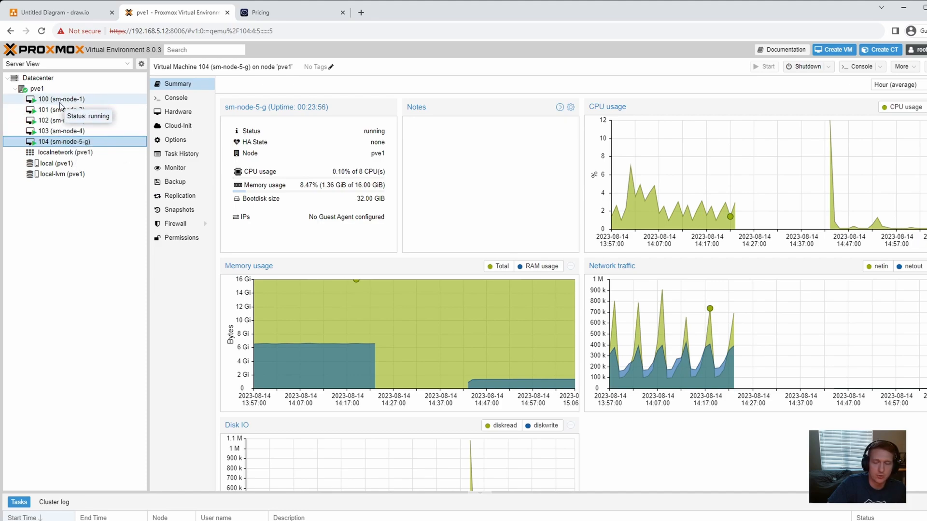
mouse_move(47, 121)
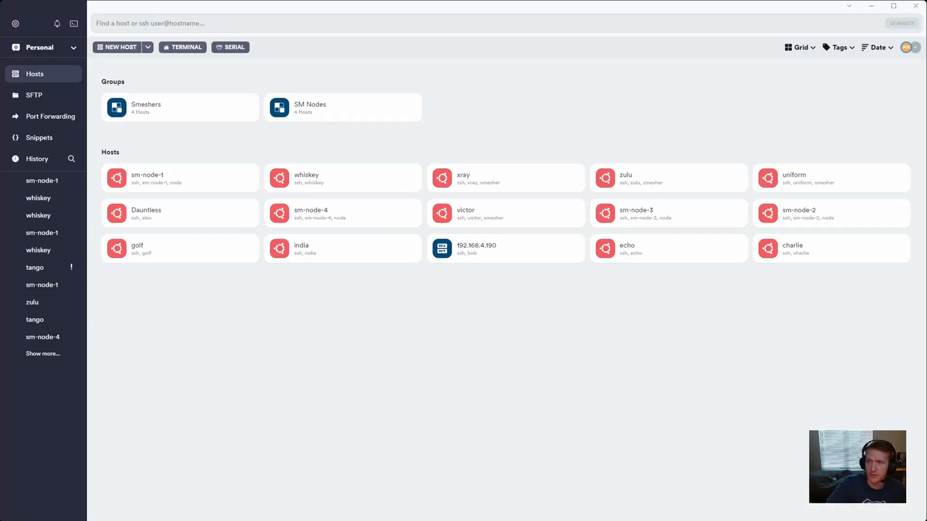
mouse_move(168, 98)
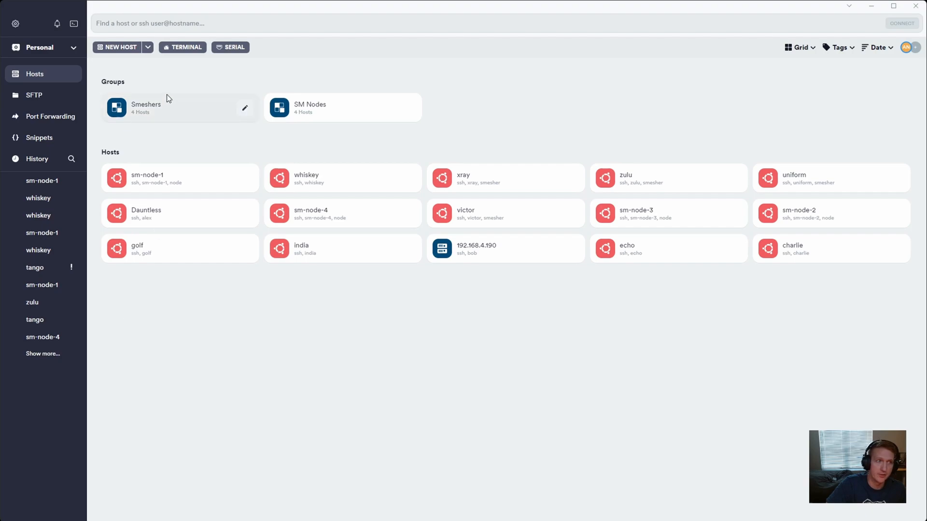
Select the Smeshers host group in Termius
click(119, 47)
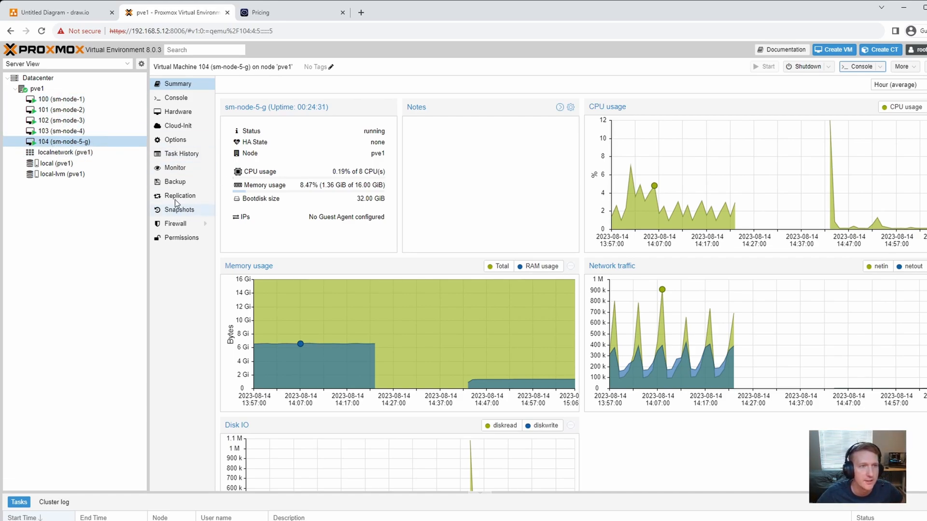
View VM 104's hardware device list, then show its Ubuntu desktop console
click(178, 112)
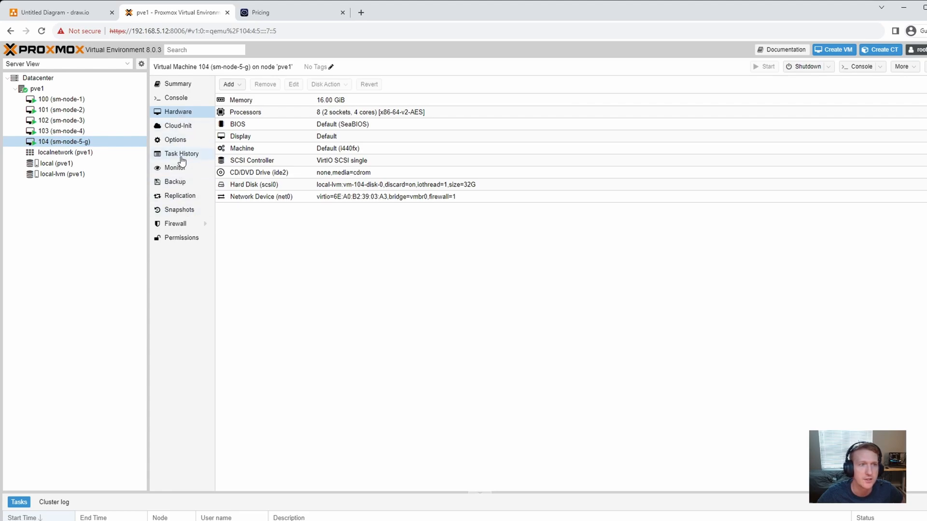
click(178, 84)
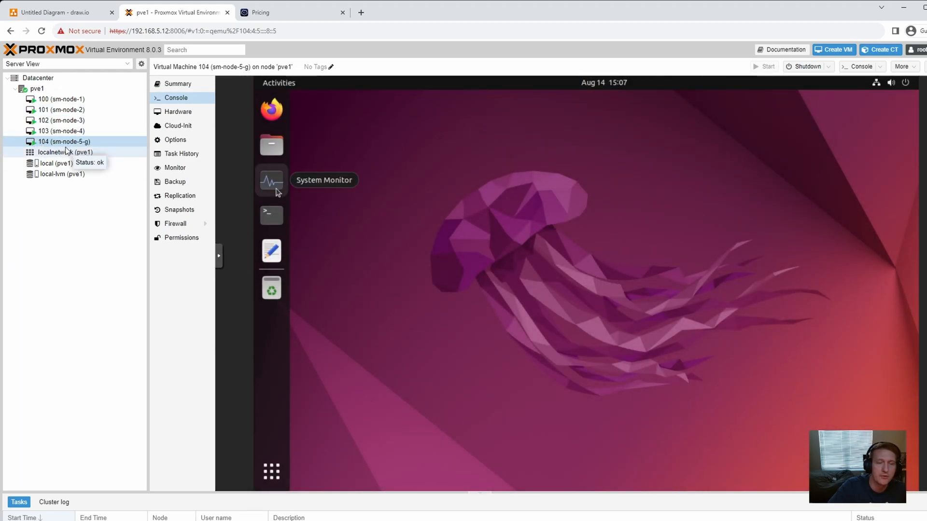
mouse_move(569, 278)
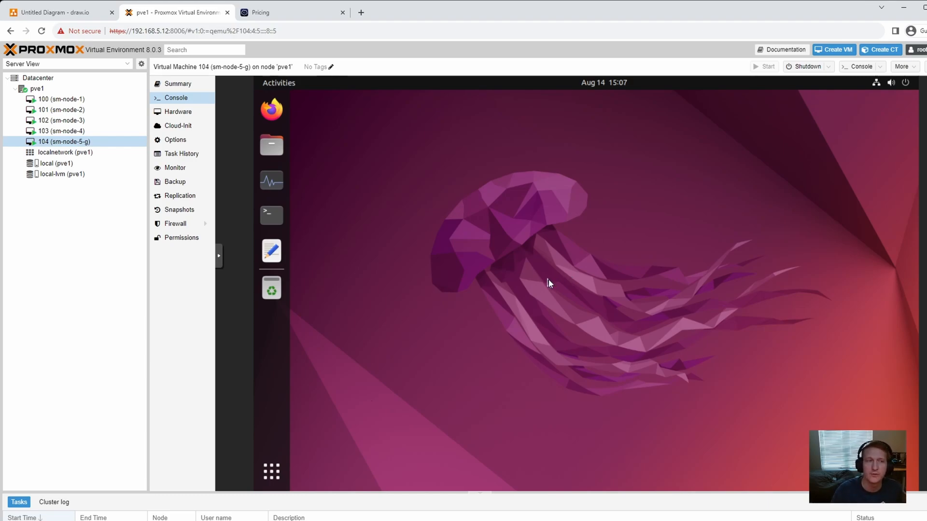
mouse_move(534, 333)
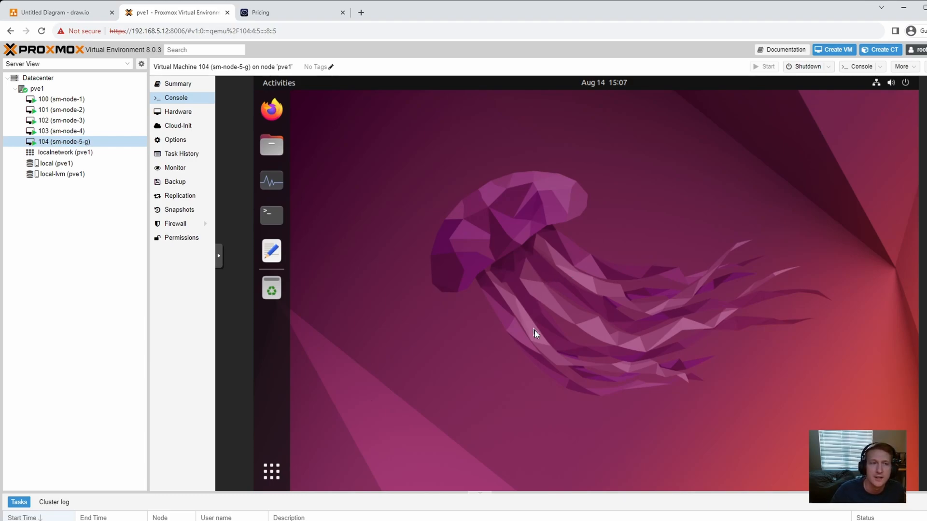
mouse_move(524, 384)
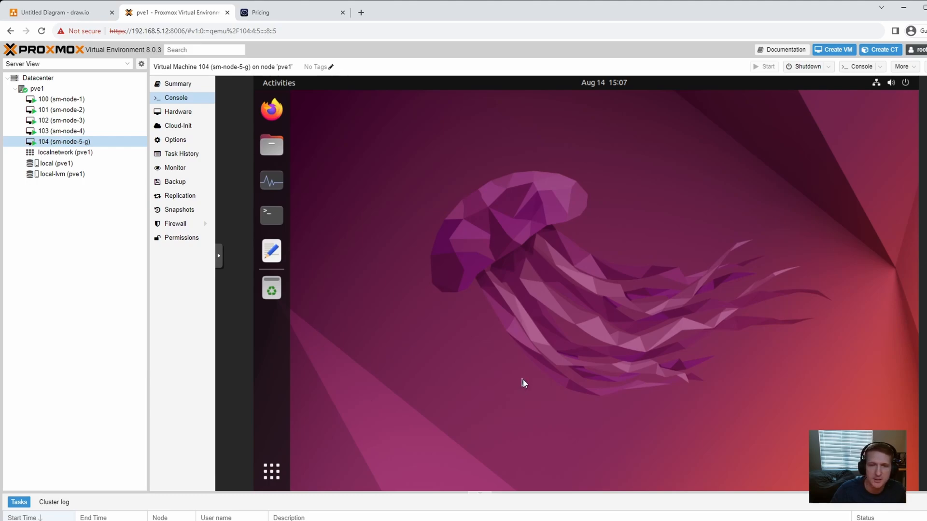
mouse_move(528, 306)
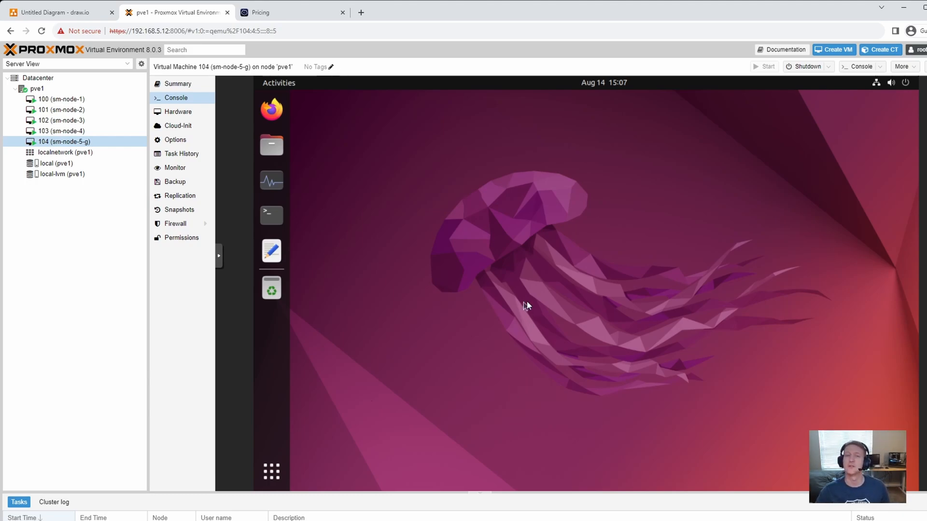
mouse_move(271, 181)
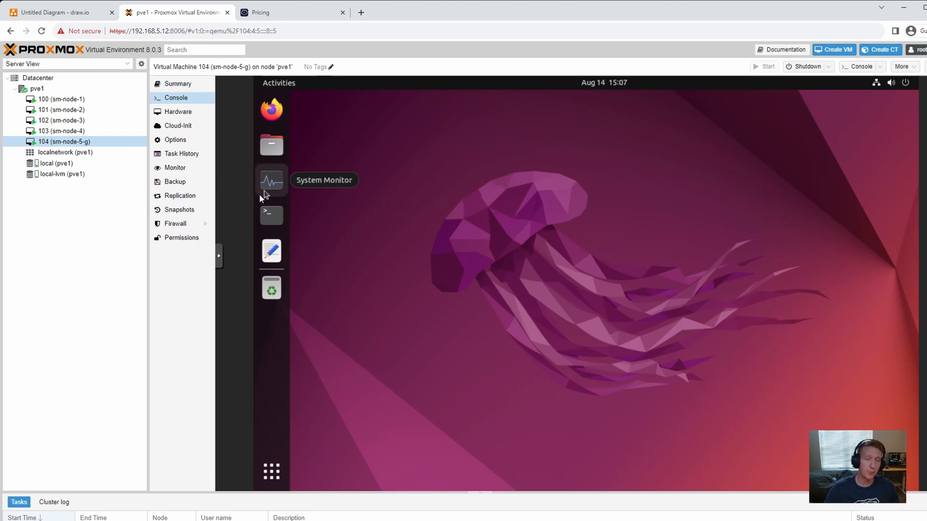
mouse_move(621, 248)
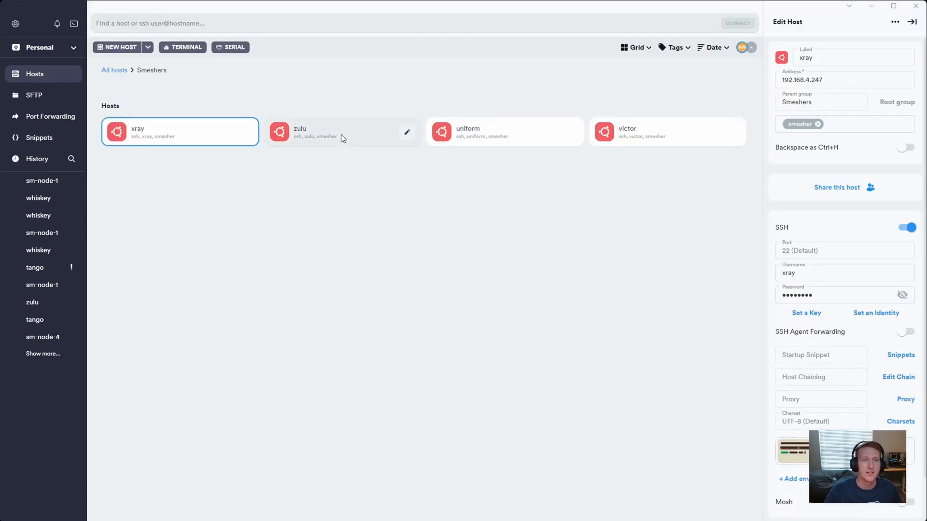
SSH into the zulu host and begin a tmux attach command after 'tmux new -s smesh'
double_click(319, 131)
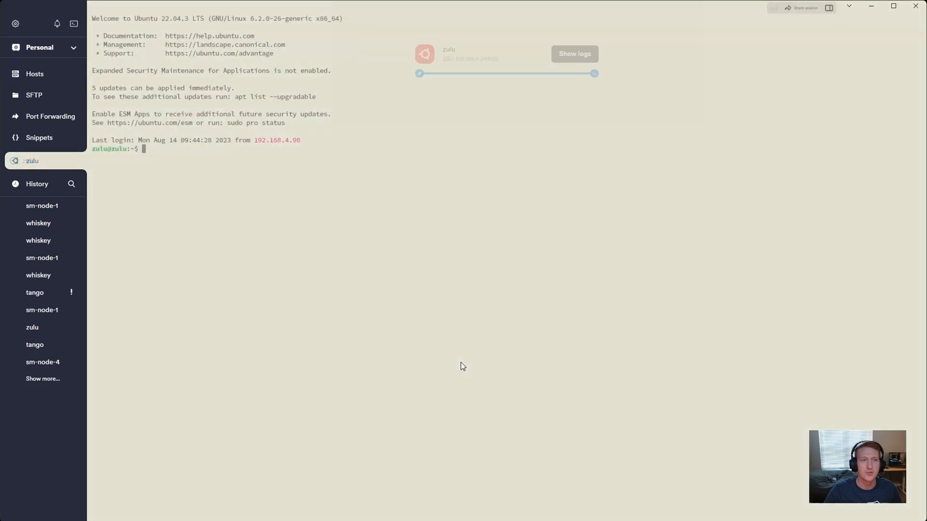
text(tmux new -s smesh)
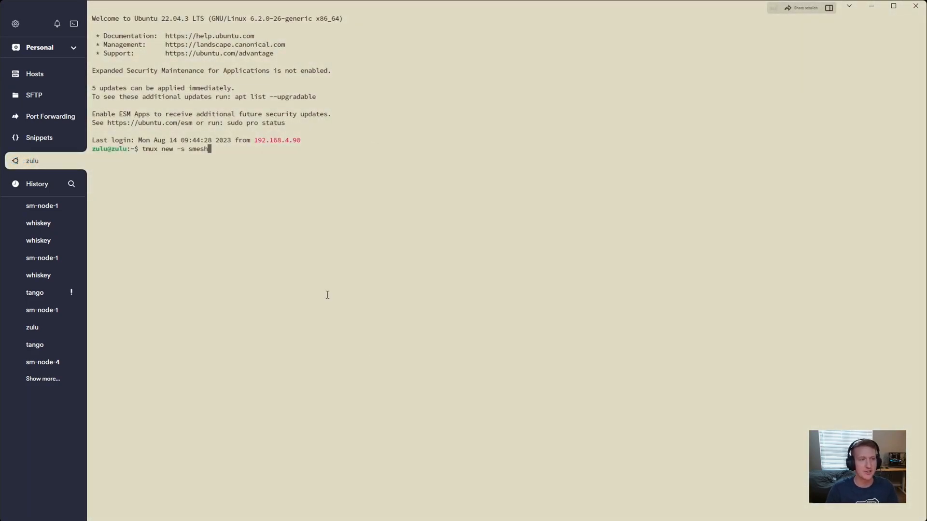
text(tmux attac)
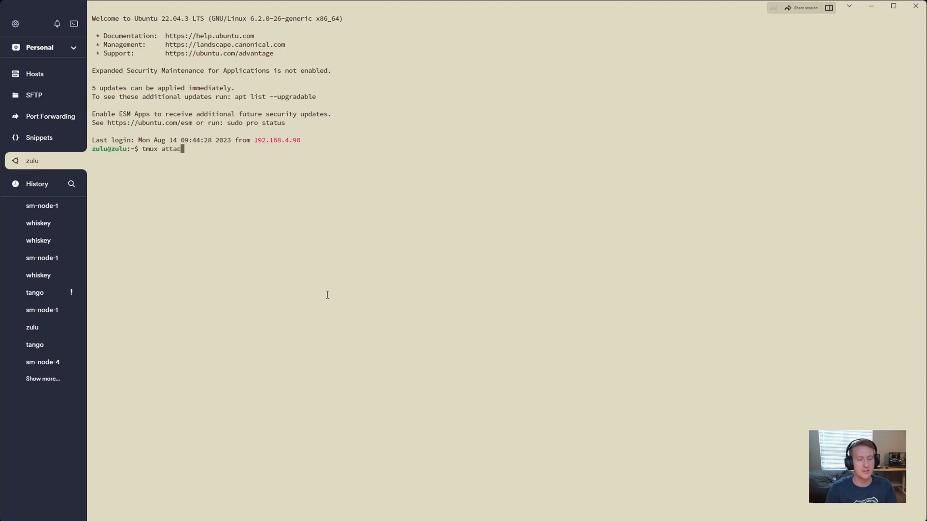